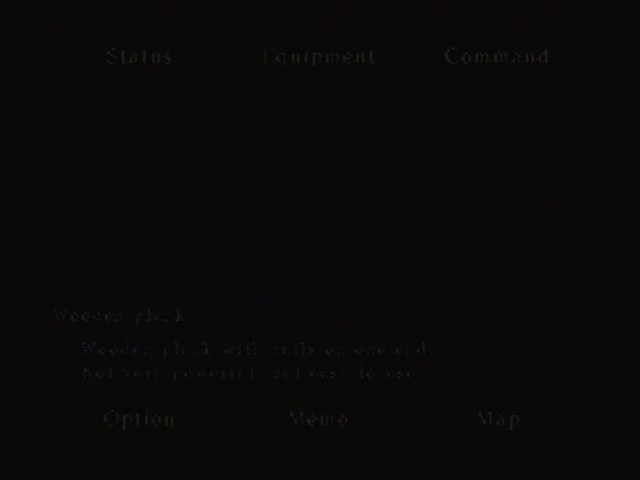
{"action": "left_click", "coordinate": [498, 419]}
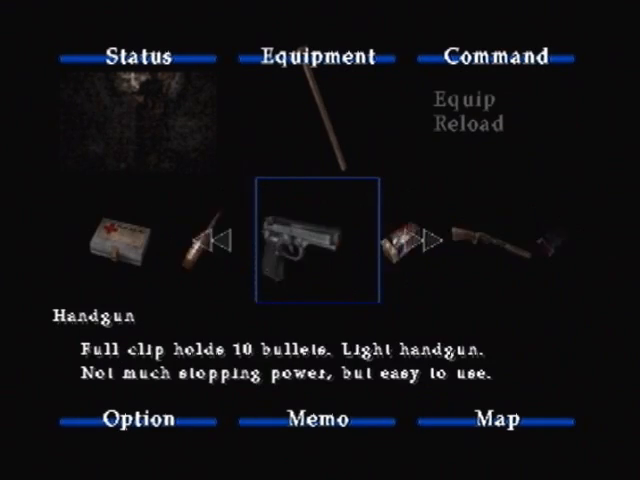
{"action": "left_click", "coordinate": [306, 236]}
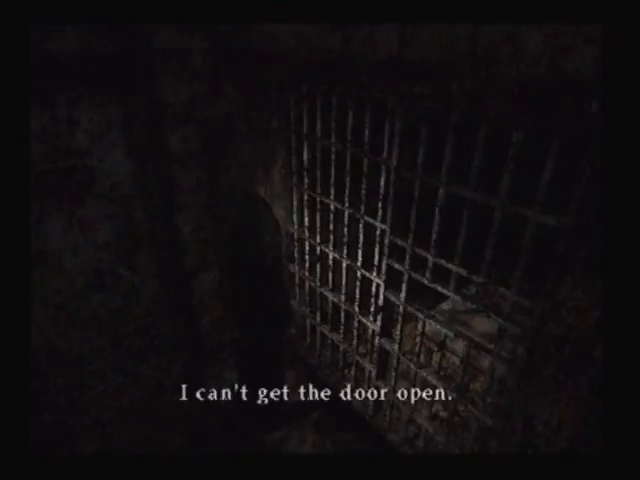
{"action": "key", "text": "map"}
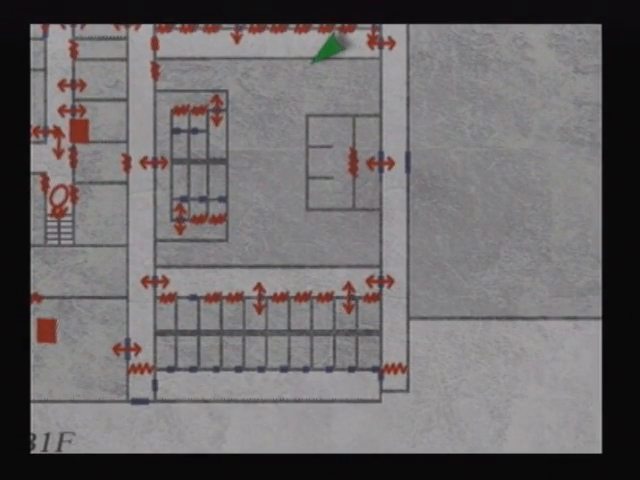
{"action": "scroll", "scroll_direction": "down", "scroll_amount": 3}
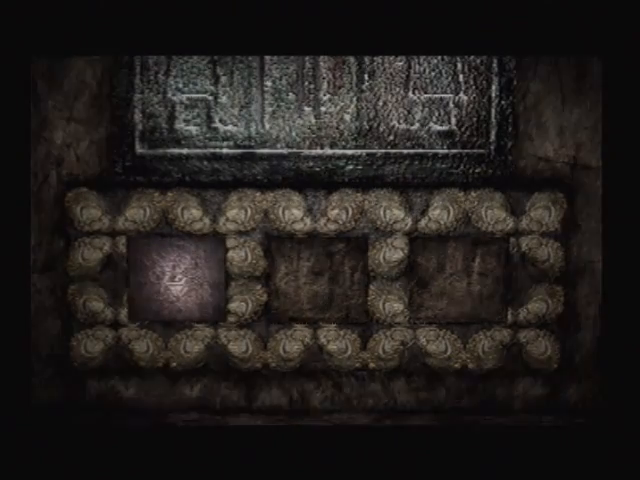
{"action": "key", "text": "escape"}
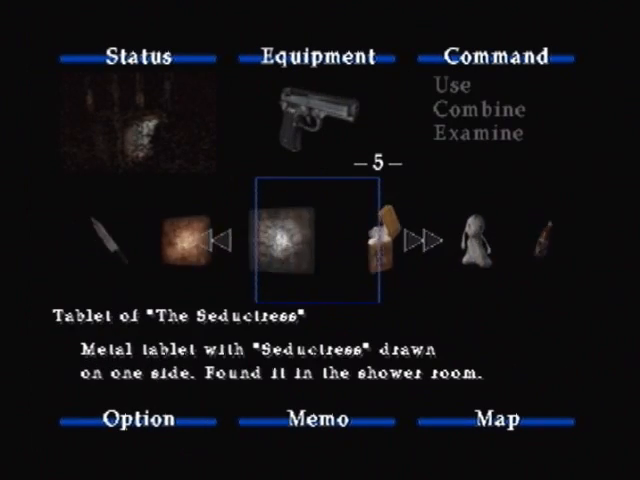
{"action": "left_click", "coordinate": [283, 232]}
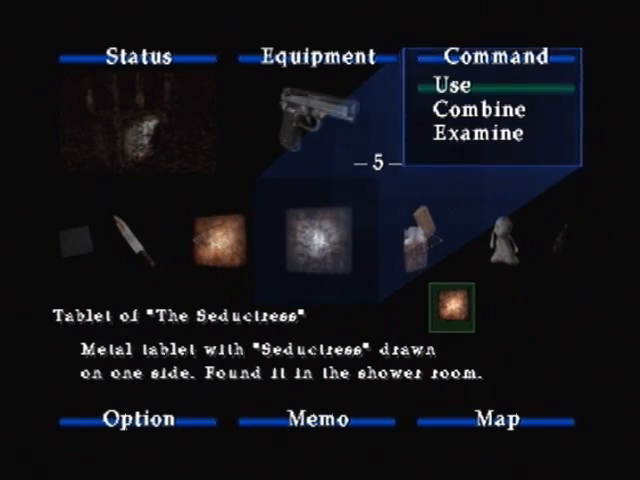